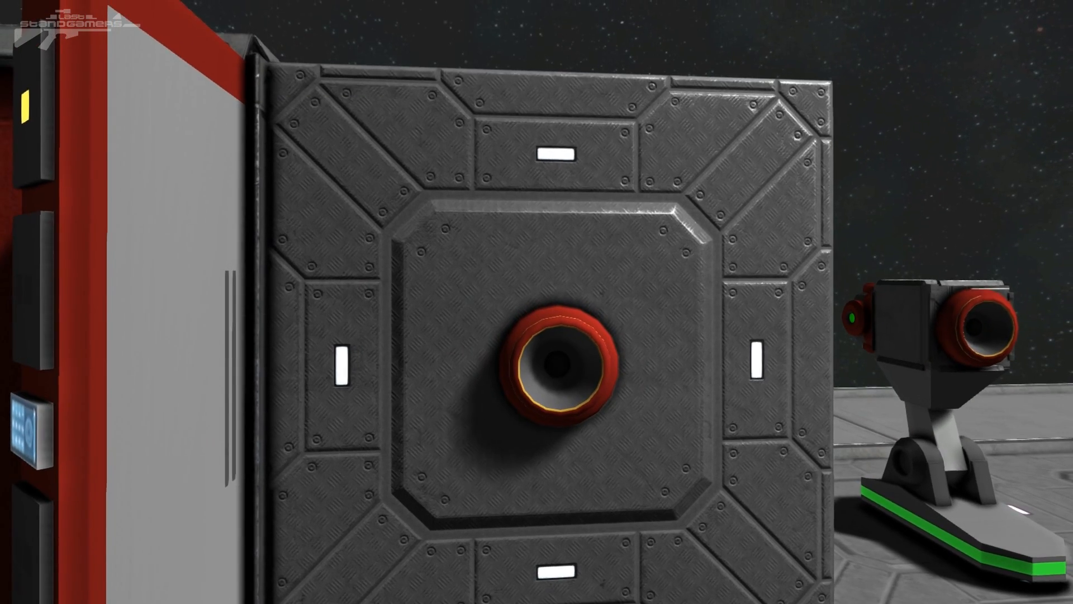
Open the block control terminal on the Control Panel
{"action": "key", "text": "g"}
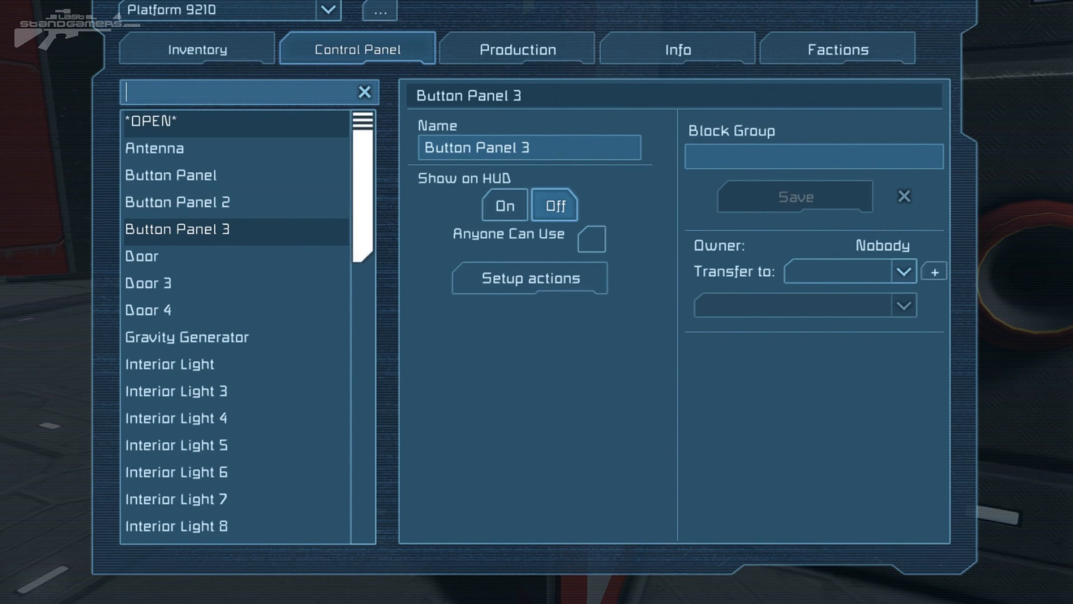
Filter the block list with 'sou' and select the first Sound Block
{"action": "type", "text": "sou"}
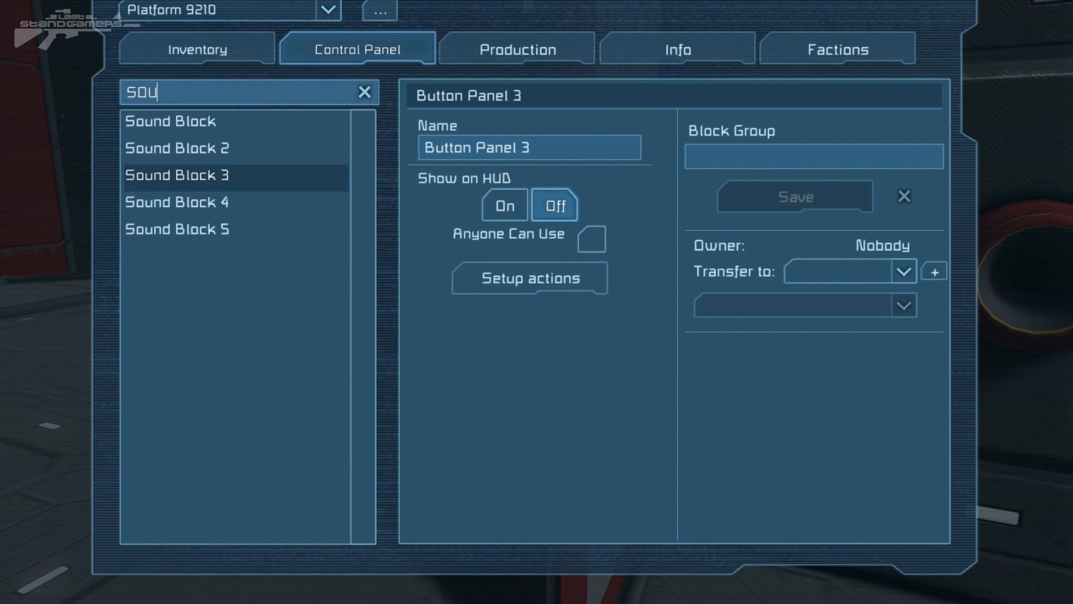
{"action": "left_click", "coordinate": [169, 120]}
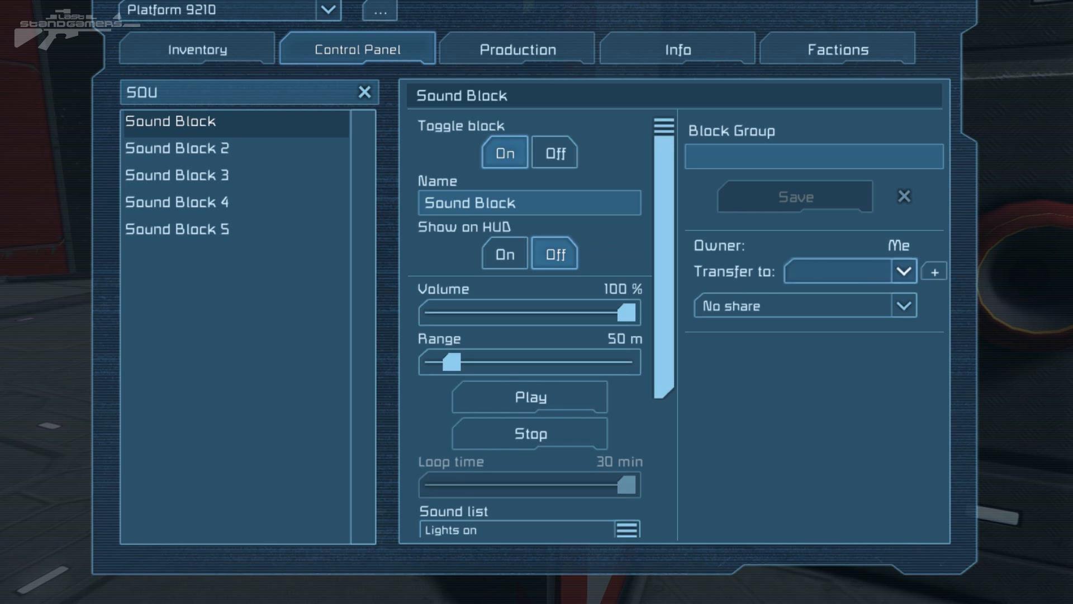
{"action": "mouse_move", "coordinate": [627, 311]}
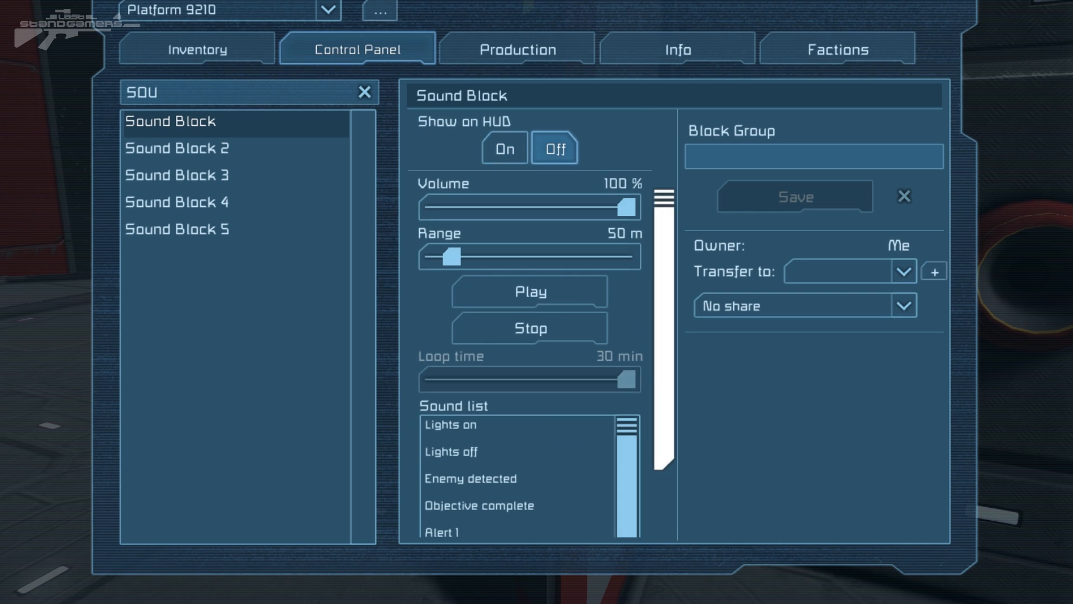
Preview Lights on, Lights off, Enemy detected and Objective complete, ending on Alert 1
{"action": "scroll", "scroll_direction": "down", "scroll_amount": 3}
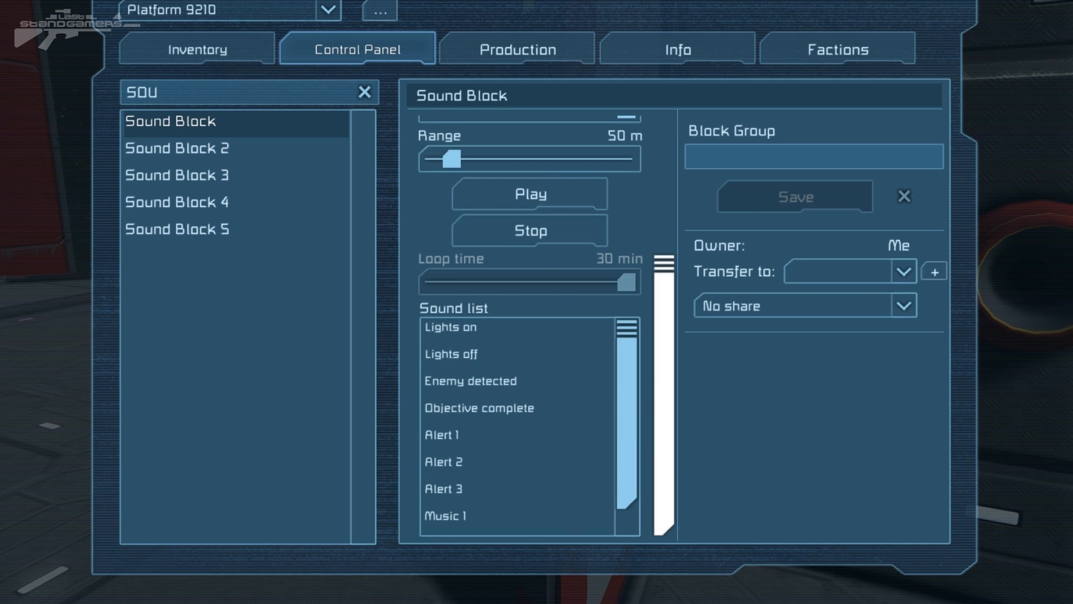
{"action": "left_click", "coordinate": [477, 327]}
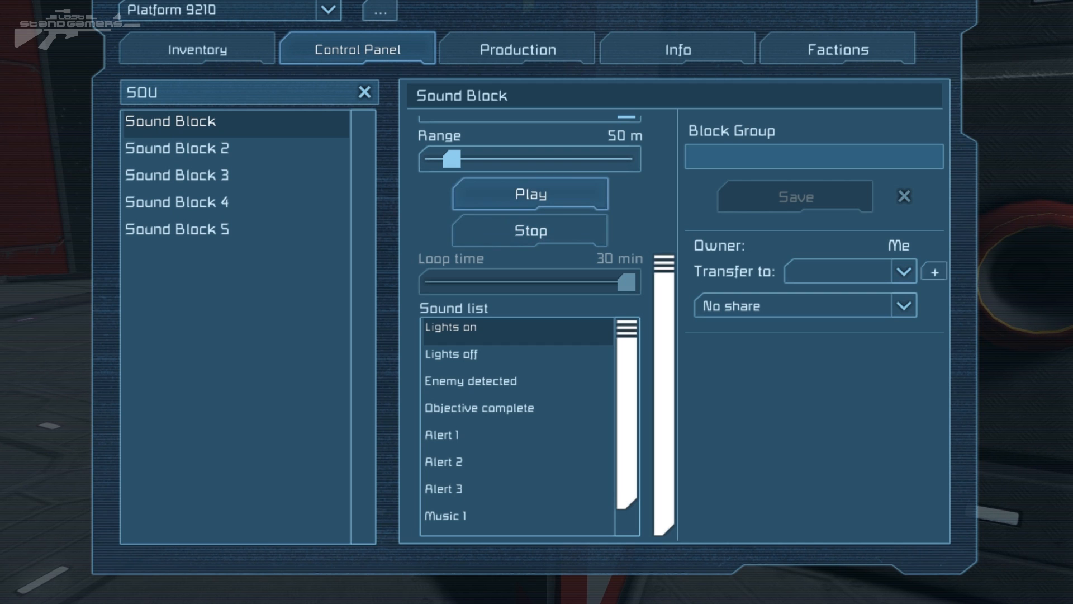
{"action": "left_click", "coordinate": [450, 354]}
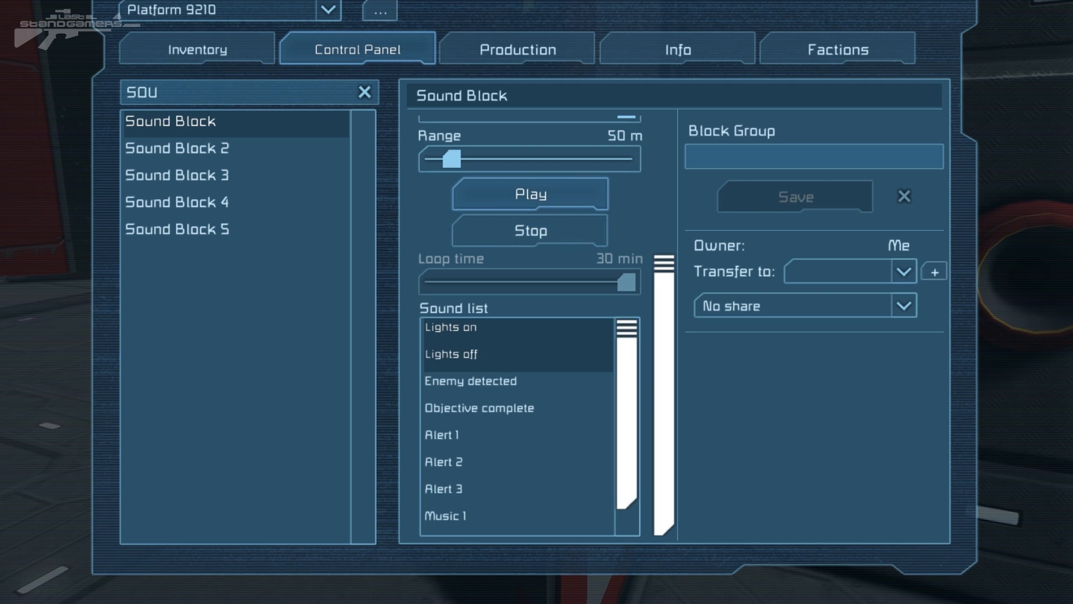
{"action": "left_click", "coordinate": [472, 354]}
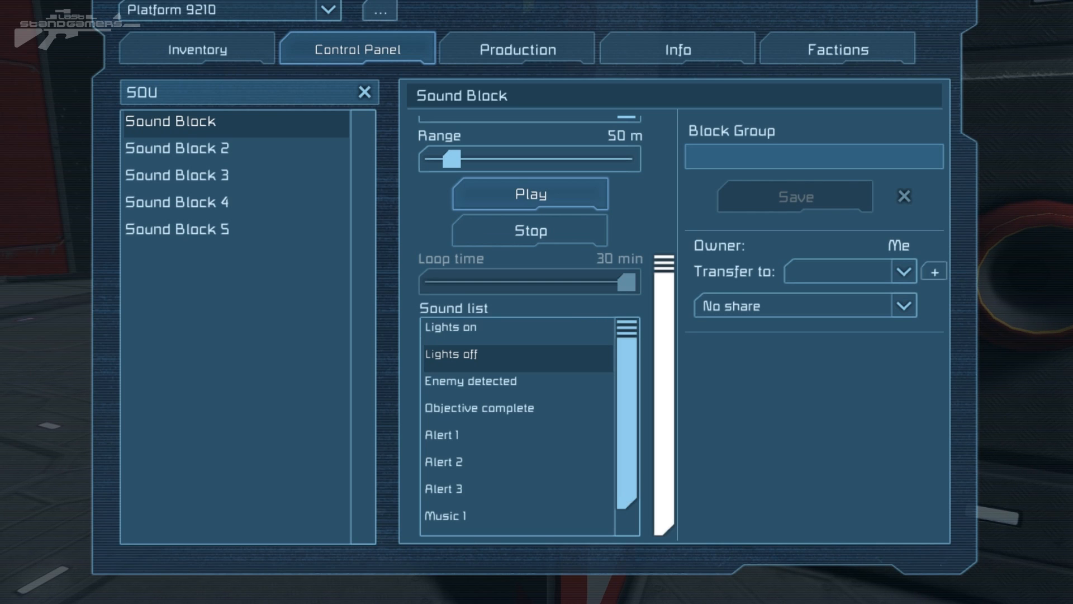
{"action": "left_click", "coordinate": [470, 382]}
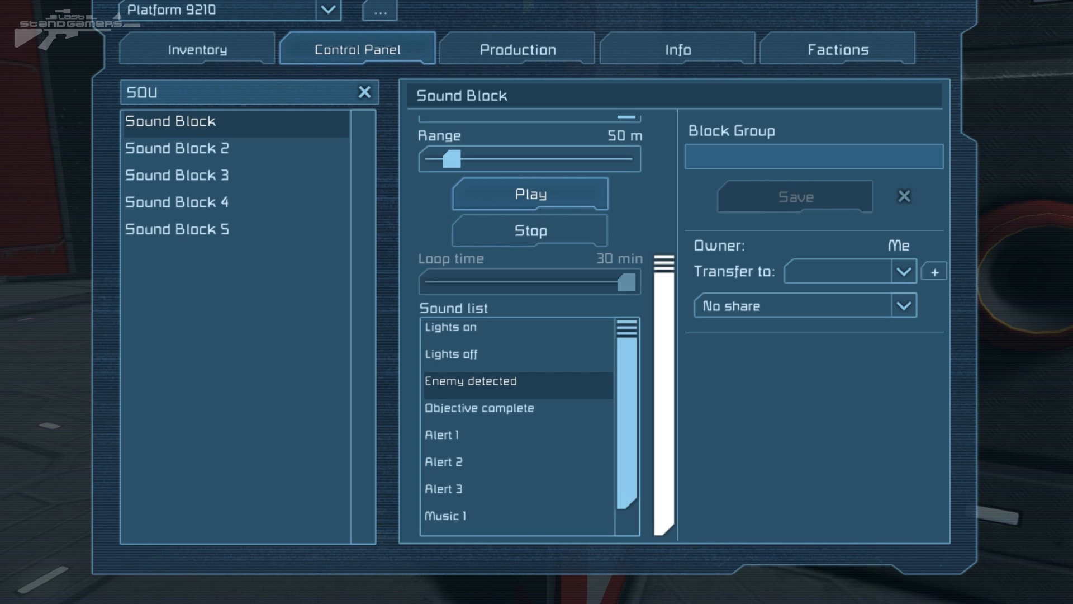
{"action": "left_click", "coordinate": [479, 408]}
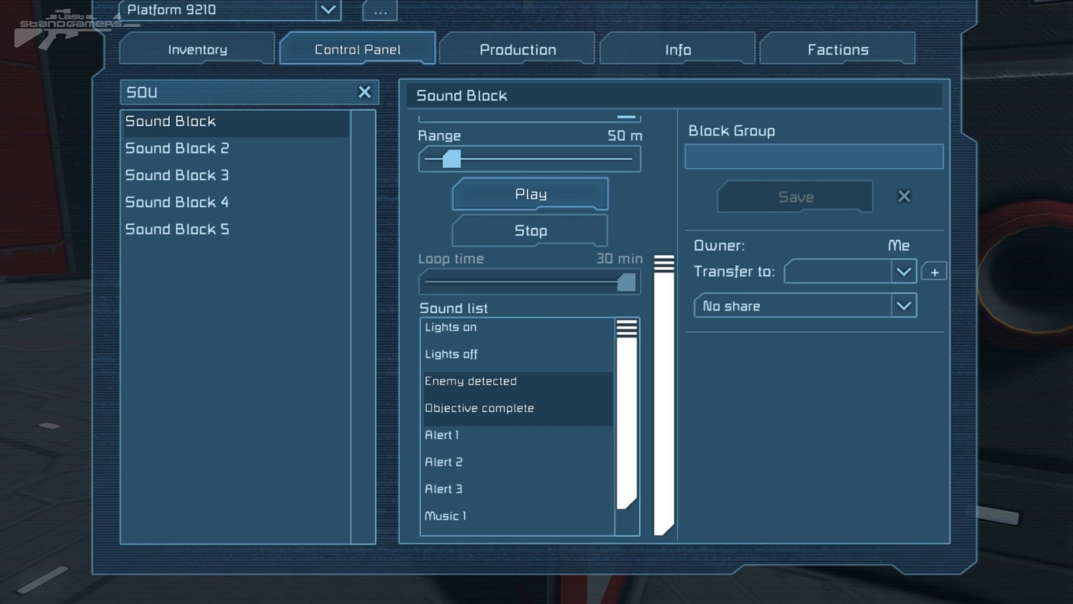
{"action": "left_click", "coordinate": [479, 408]}
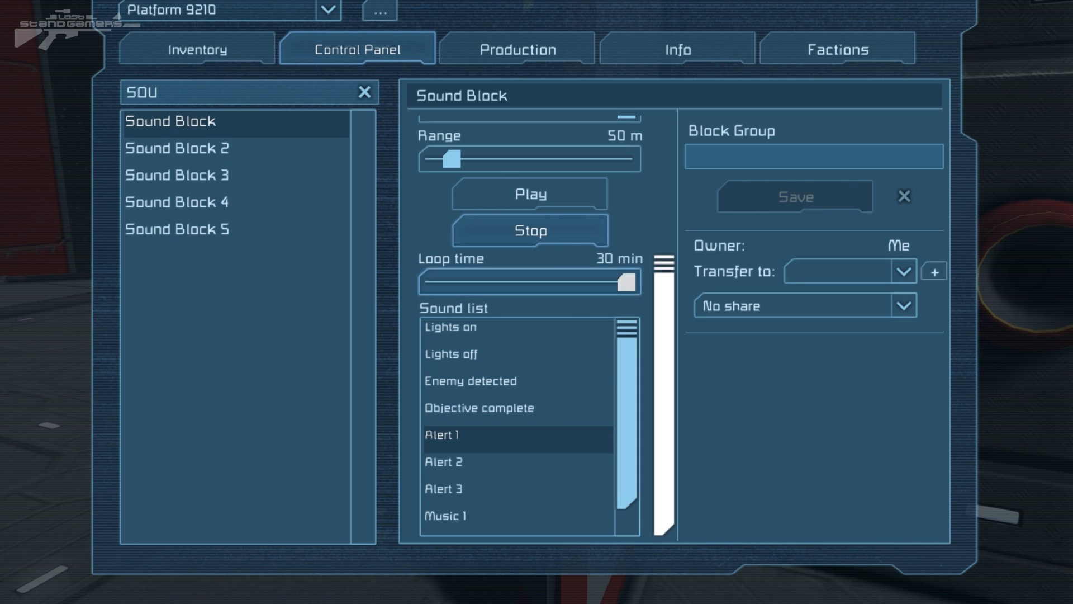
Set loop time to 20 sec and play Alert 2 as the chosen sound
{"action": "left_click_drag", "start_coordinate": [624, 282], "coordinate": [531, 281]}
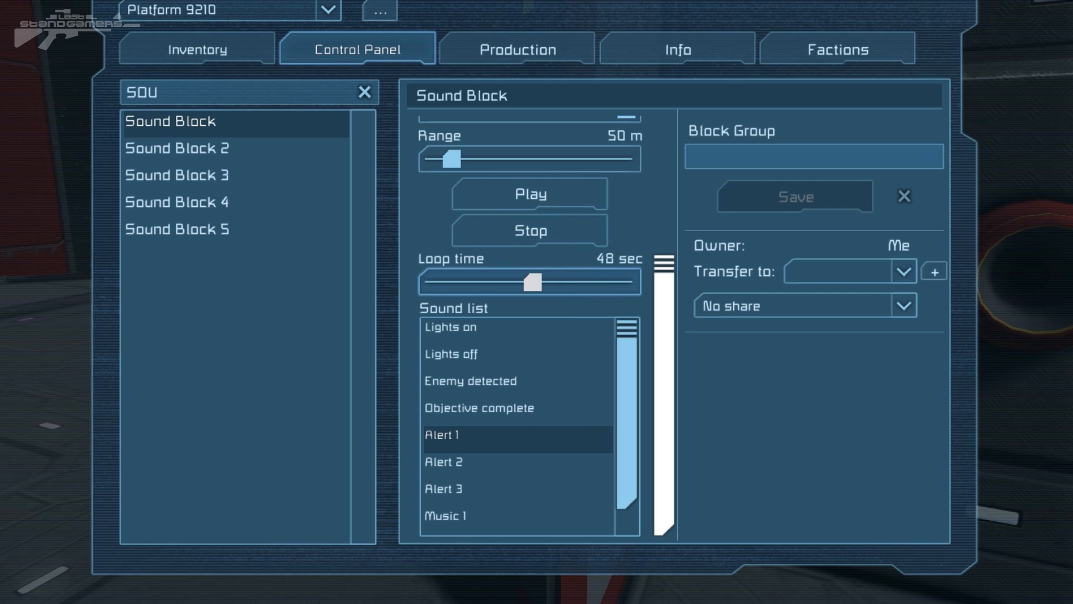
{"action": "left_click_drag", "start_coordinate": [533, 281], "coordinate": [434, 281]}
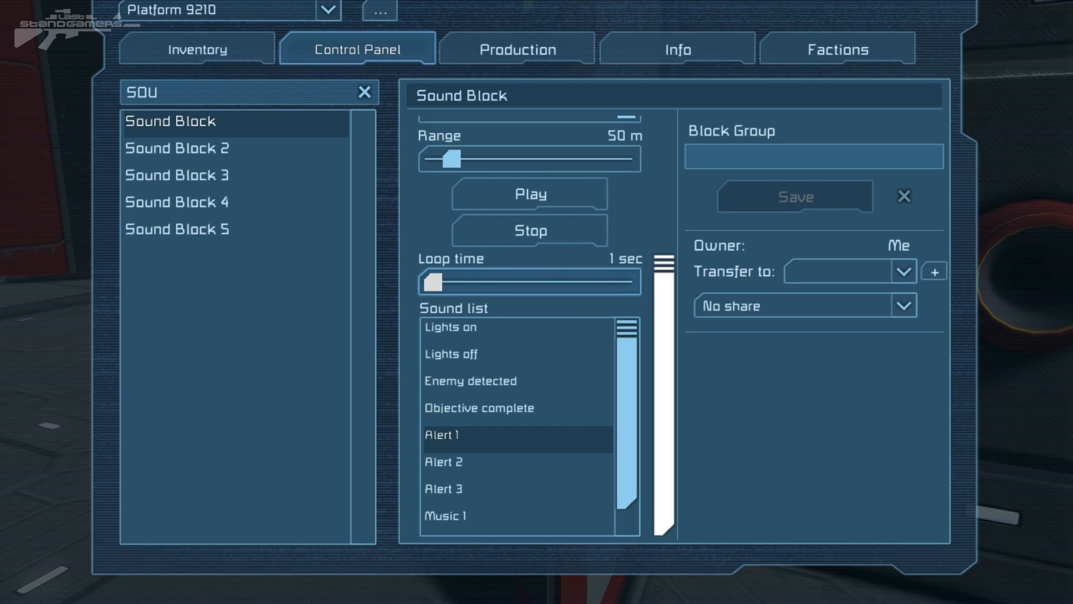
{"action": "left_click_drag", "start_coordinate": [434, 281], "coordinate": [454, 281]}
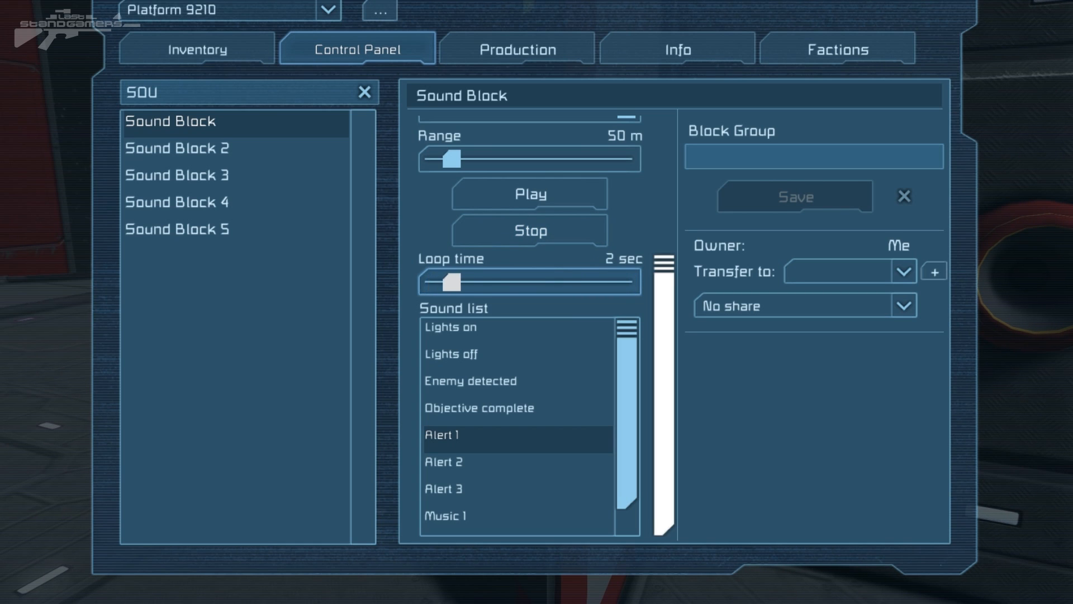
{"action": "left_click_drag", "start_coordinate": [448, 282], "coordinate": [508, 281]}
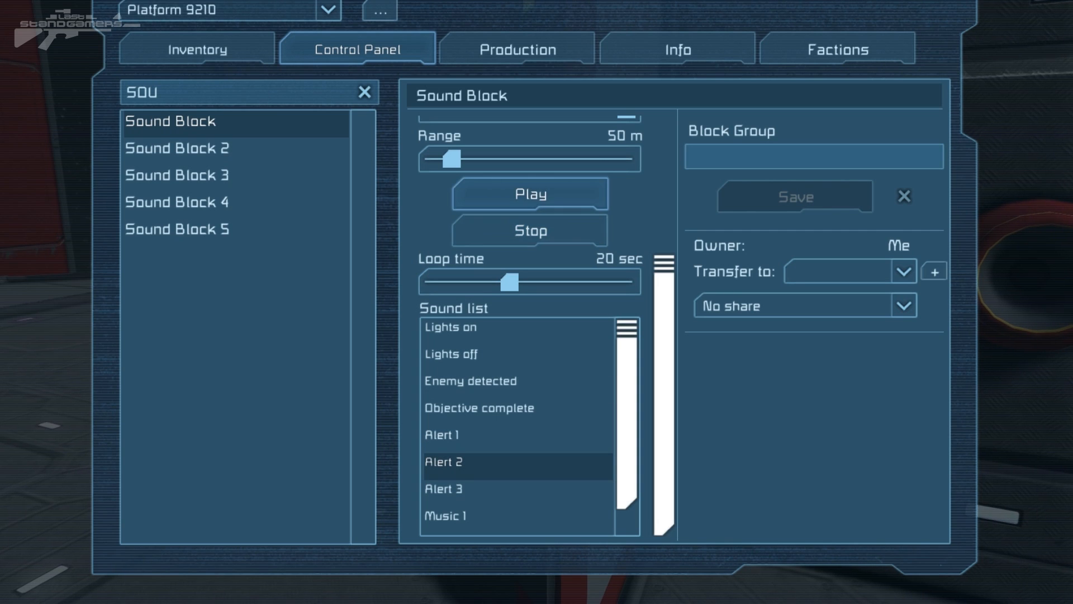
{"action": "left_click", "coordinate": [530, 194]}
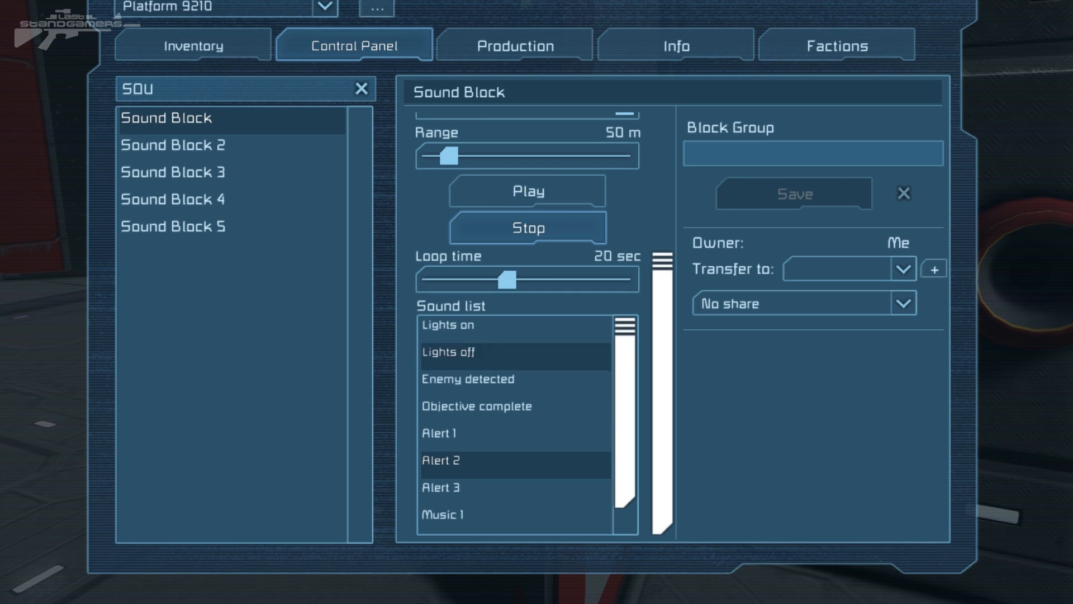
Stop playback, preview Alert 3, then select Music 1 and finally Music 2
{"action": "left_click", "coordinate": [441, 487]}
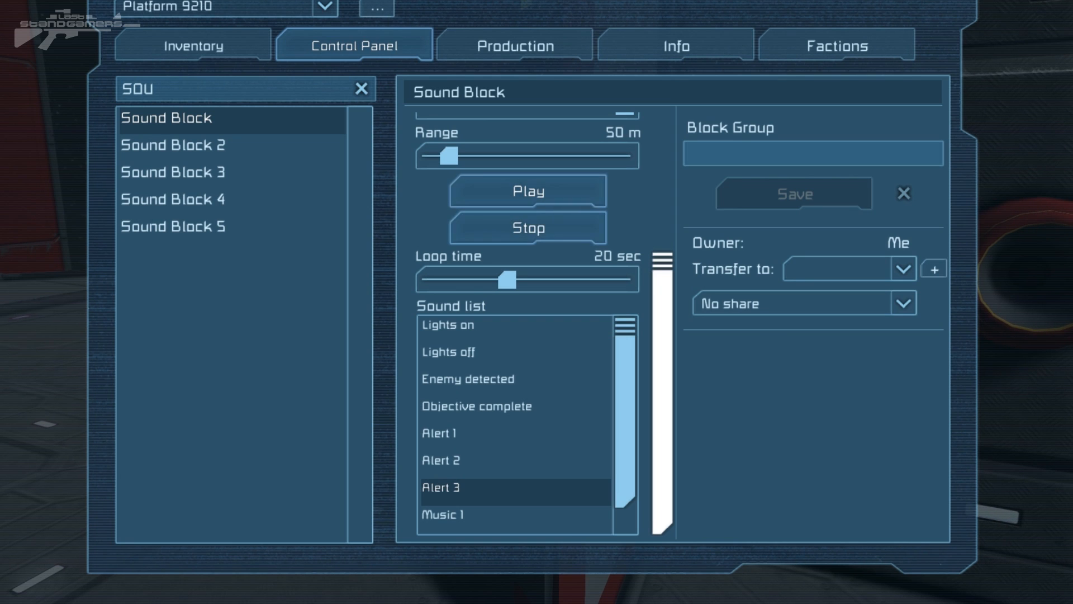
{"action": "left_click", "coordinate": [527, 191]}
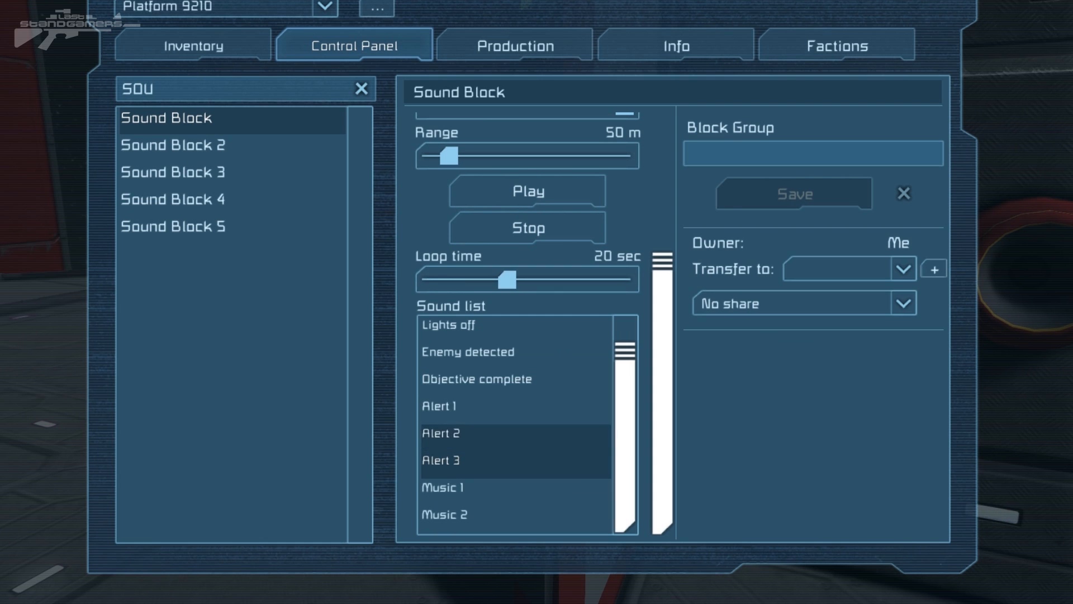
{"action": "left_click", "coordinate": [442, 487]}
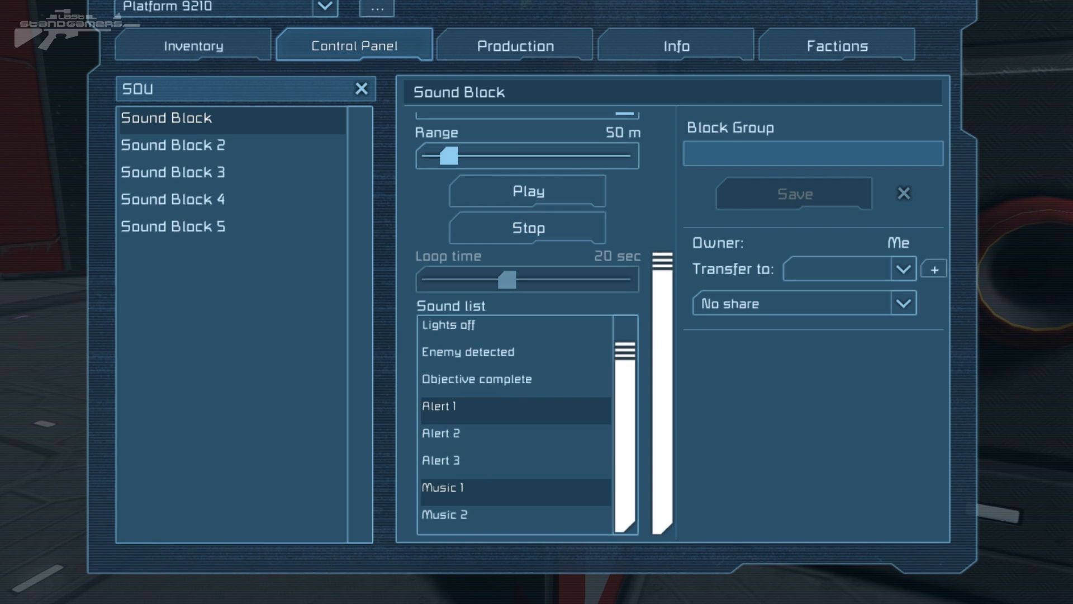
{"action": "left_click", "coordinate": [472, 352]}
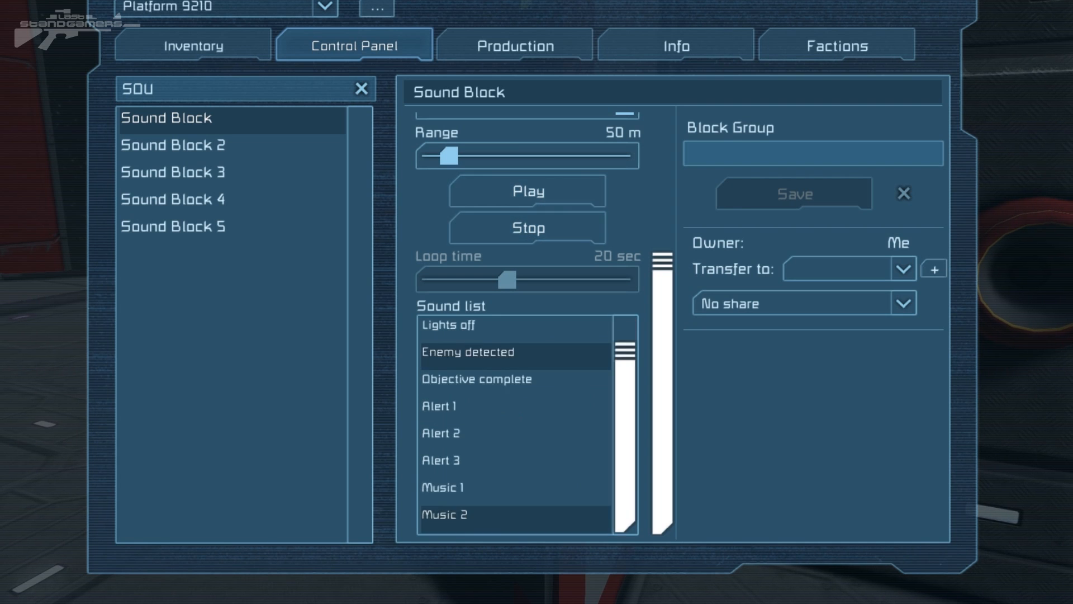